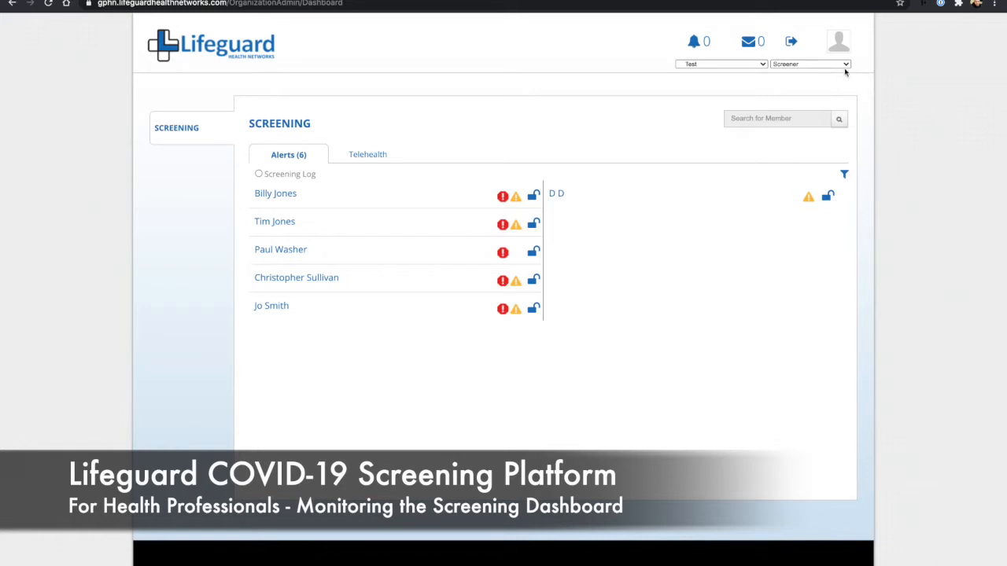
left_click(810, 64)
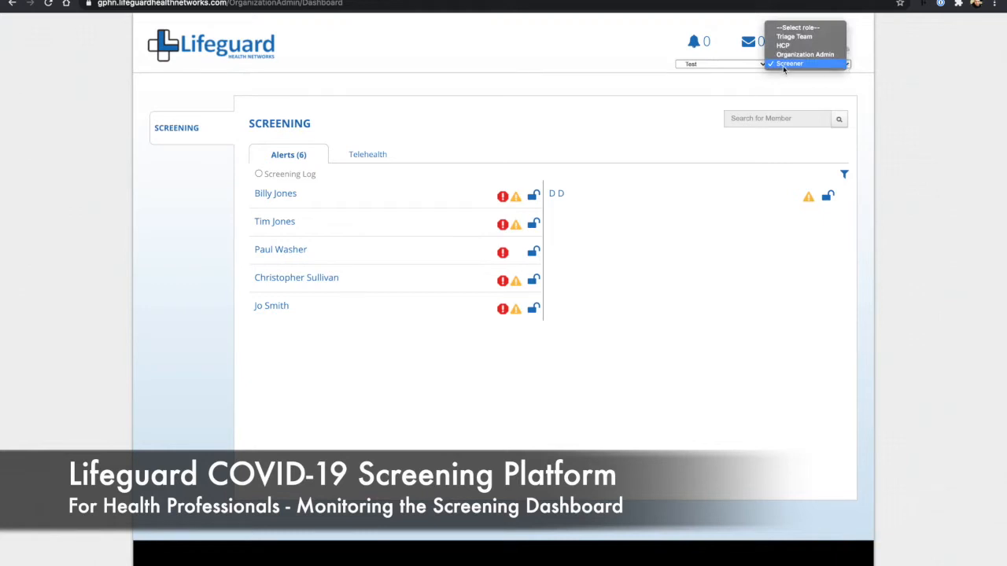
left_click(789, 64)
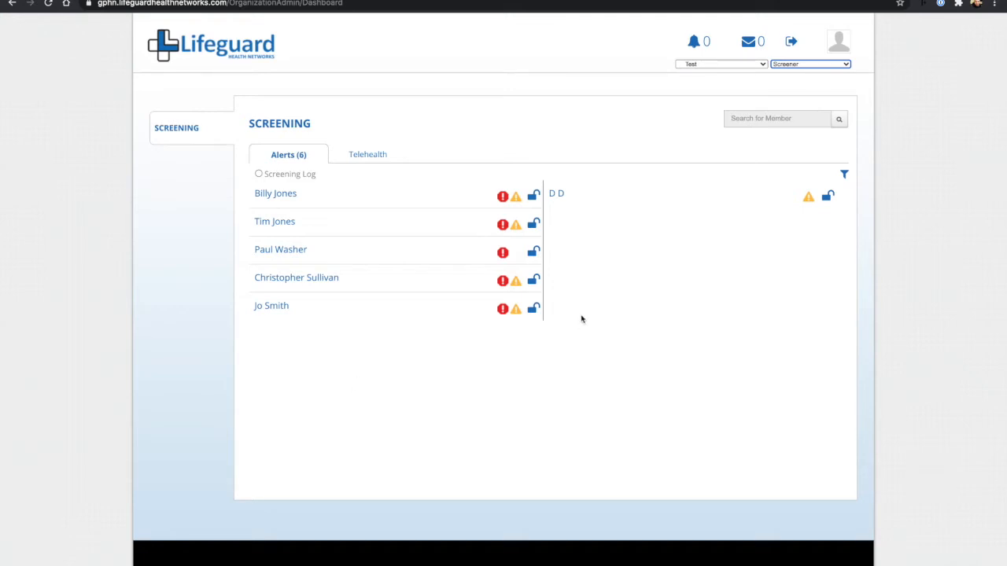
mouse_move(578, 262)
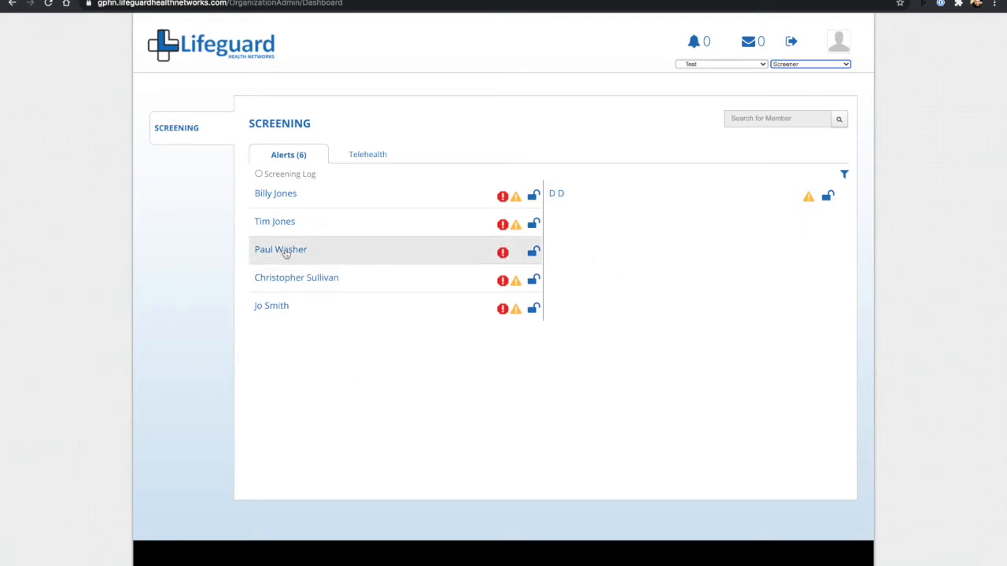
left_click(280, 249)
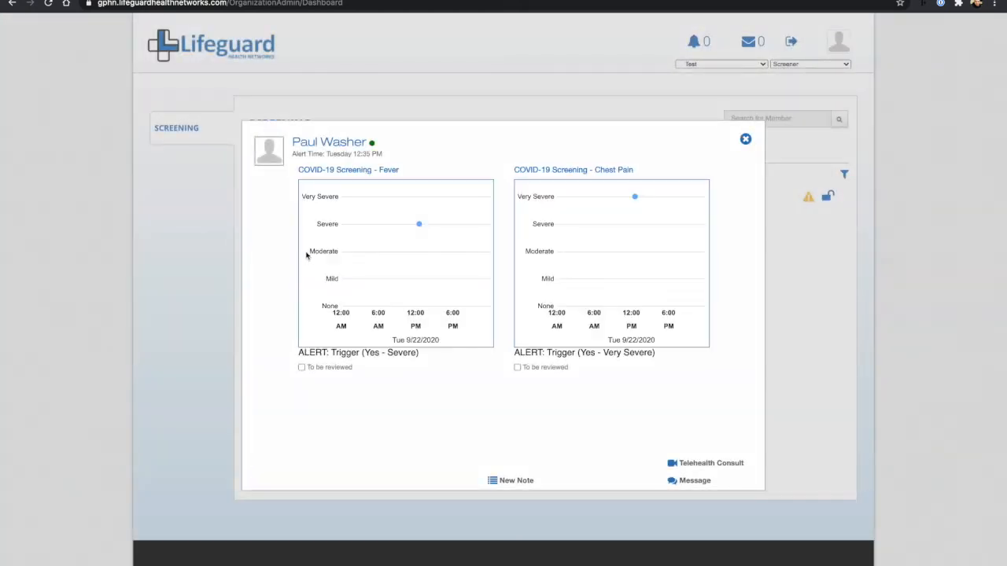
mouse_move(428, 269)
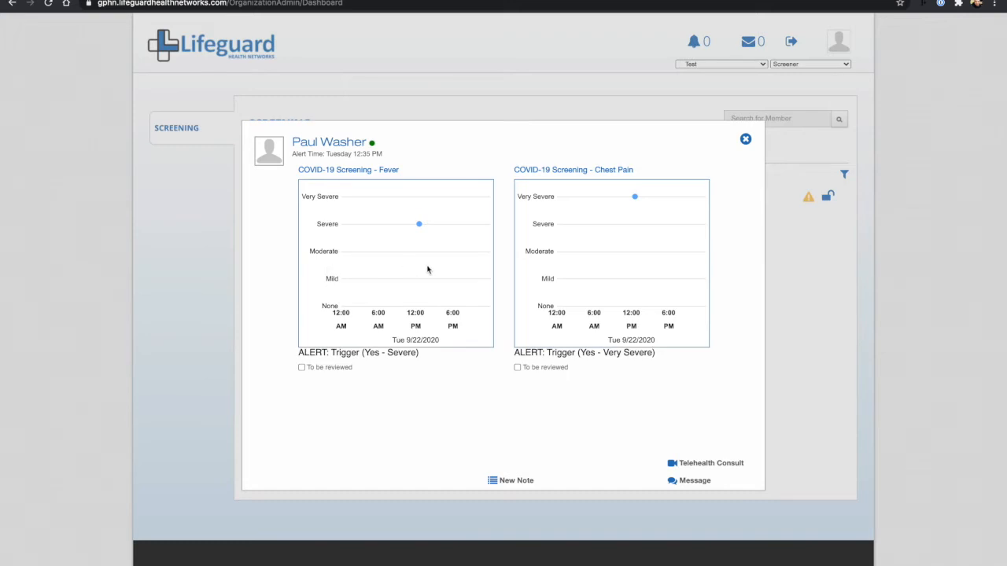
mouse_move(420, 240)
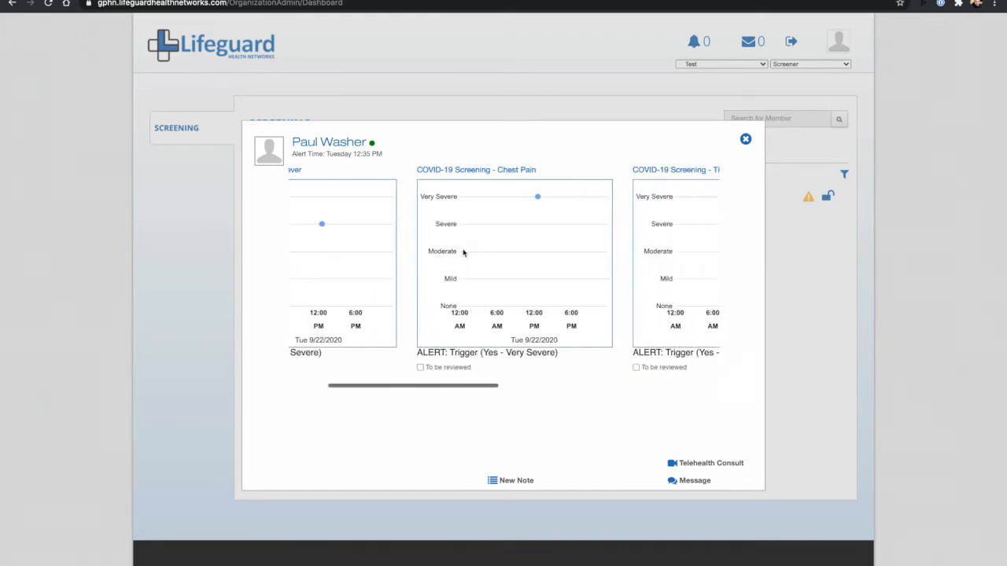
scroll("right", 3)
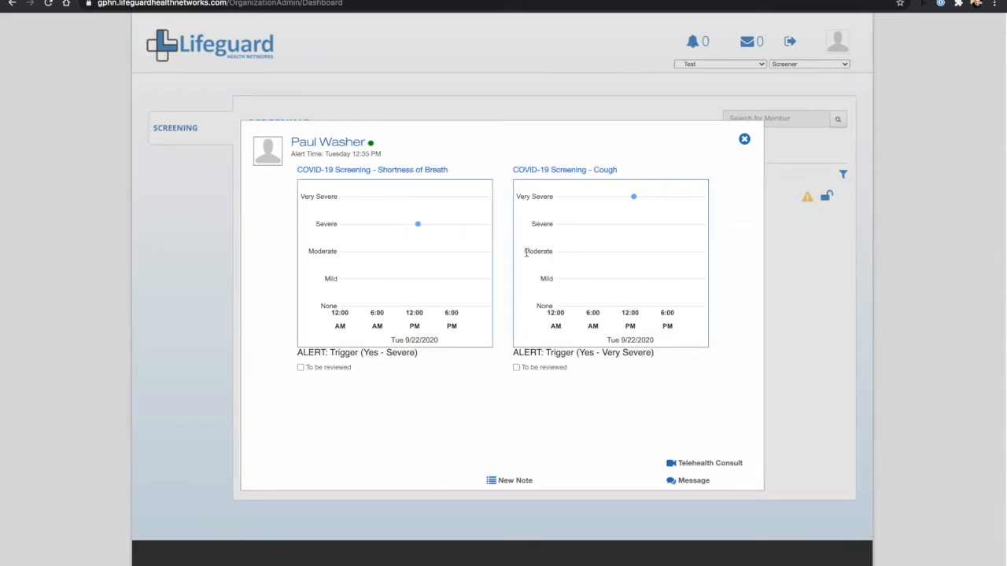
left_click(517, 367)
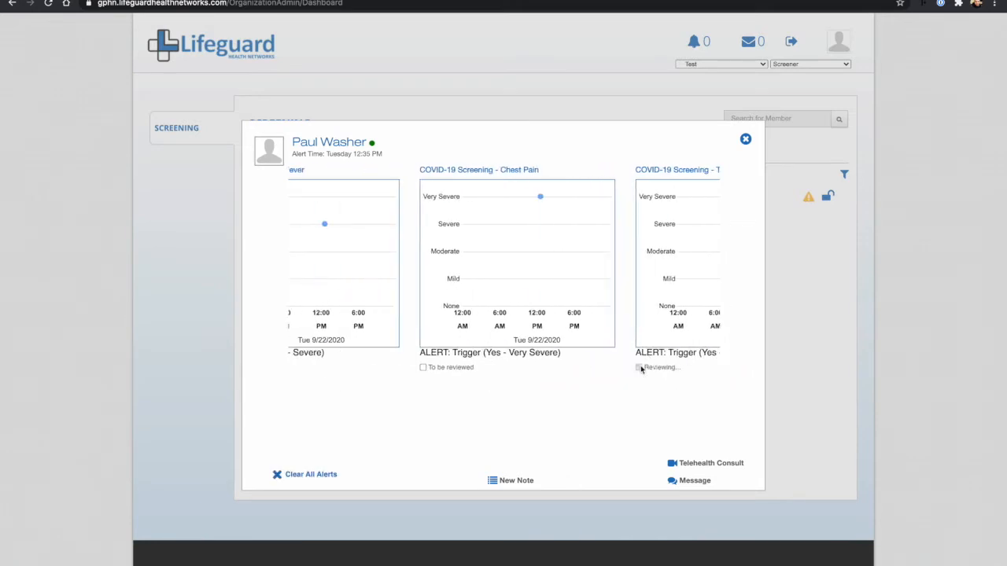
Mark the Chest Pain and Fever alerts reviewed and start a new triage note.
left_click(638, 367)
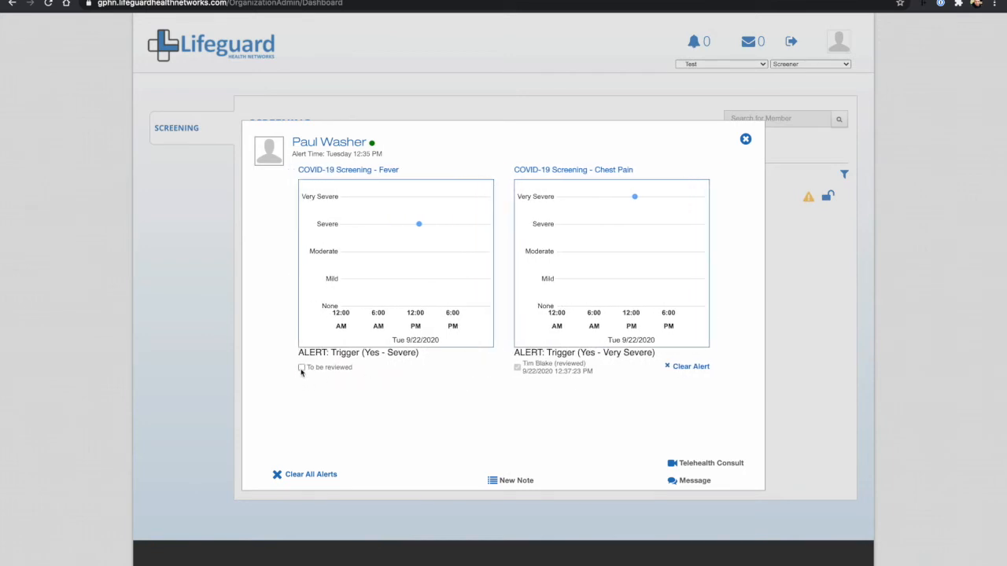
left_click(302, 368)
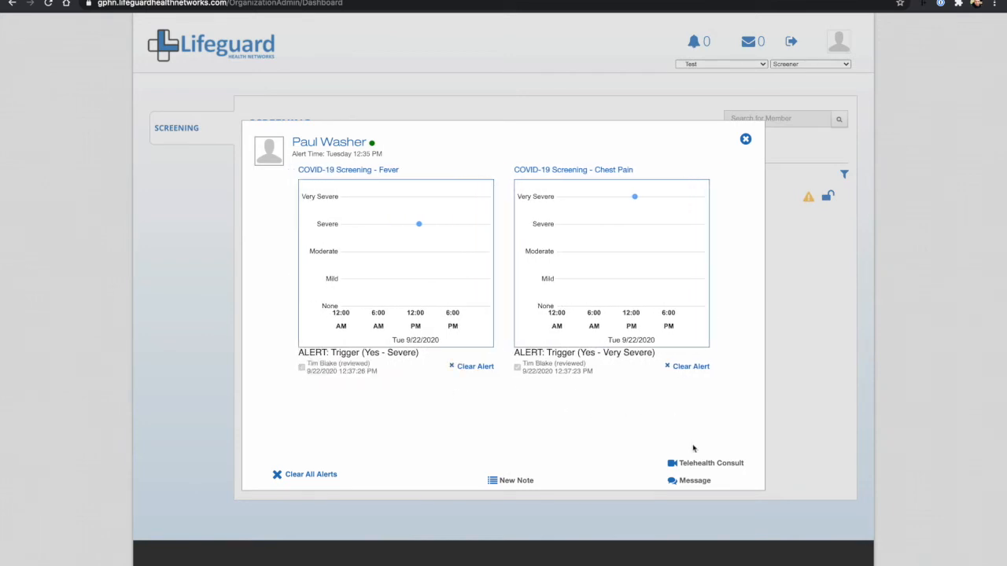
mouse_move(591, 442)
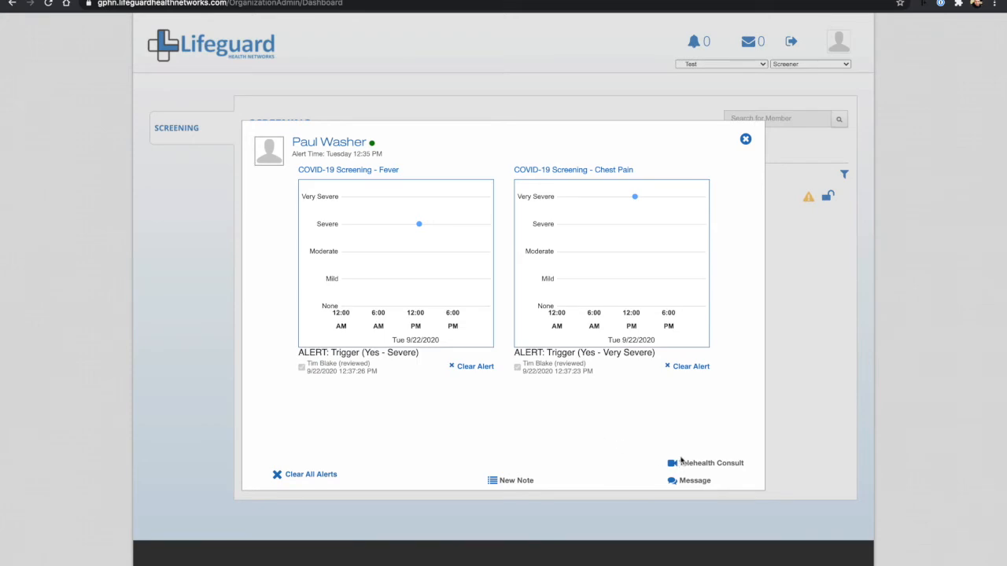
mouse_move(649, 423)
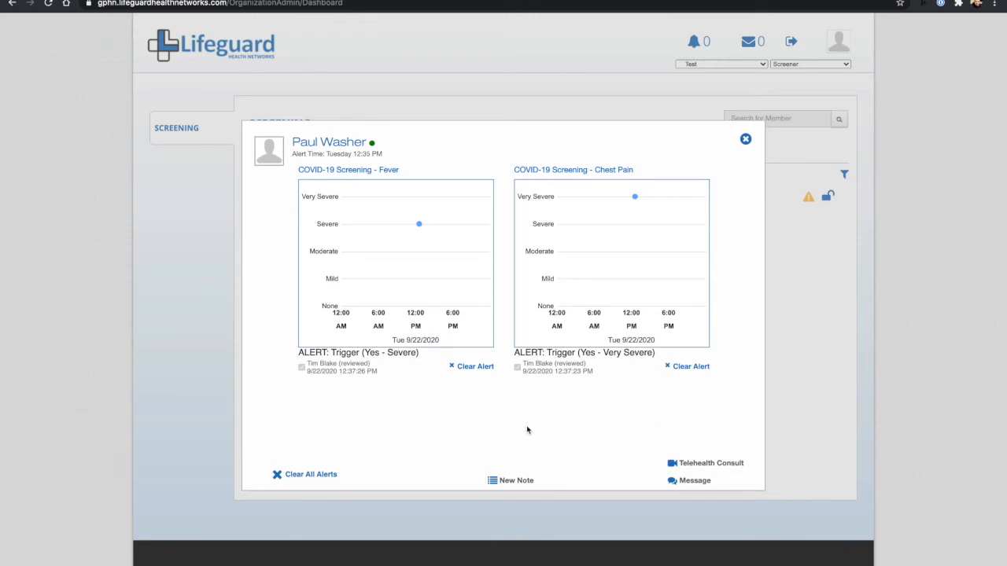
left_click(510, 481)
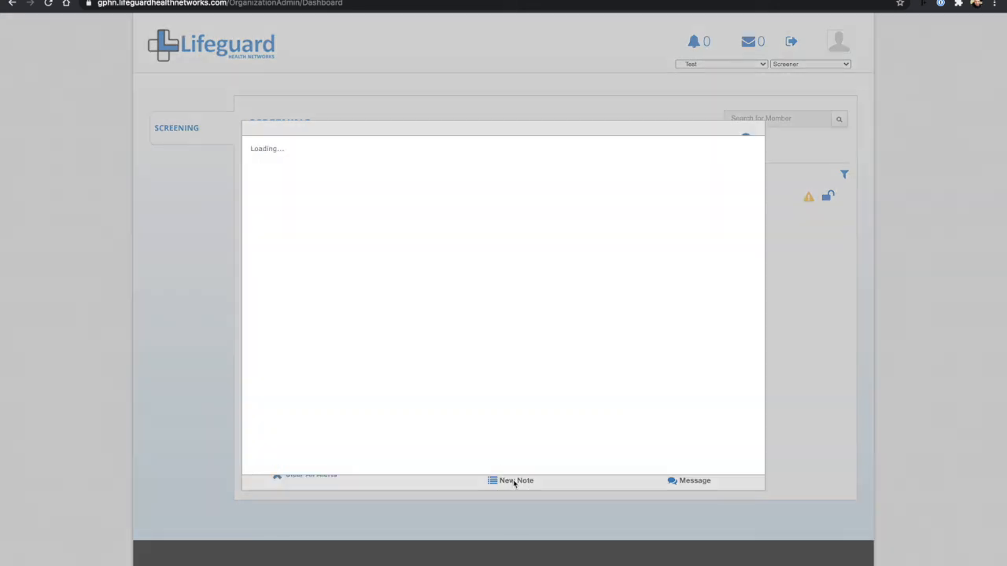
Save a triage note on the COVID-19 Screening alert group advising Paul to come to emergency.
left_click(510, 481)
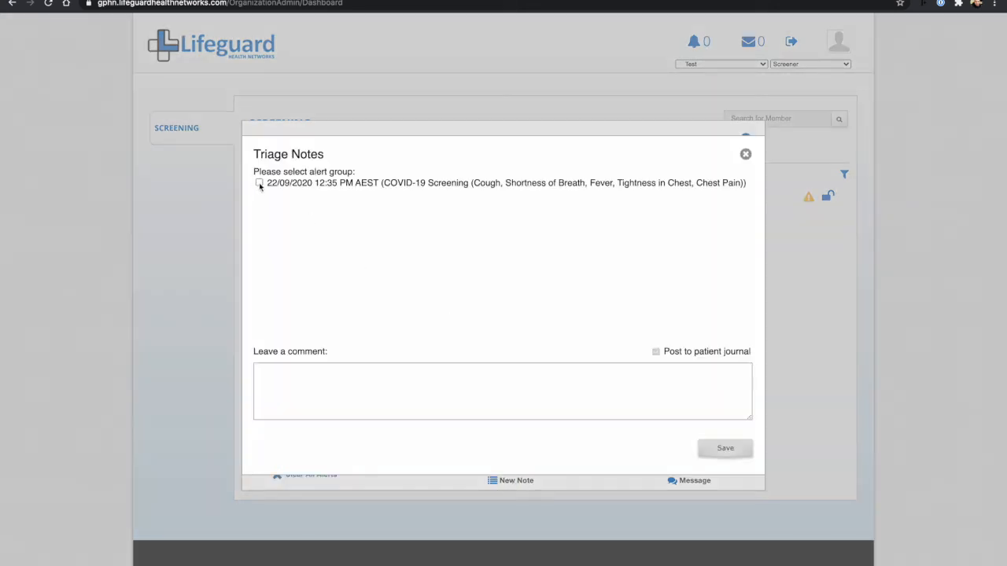
left_click(259, 183)
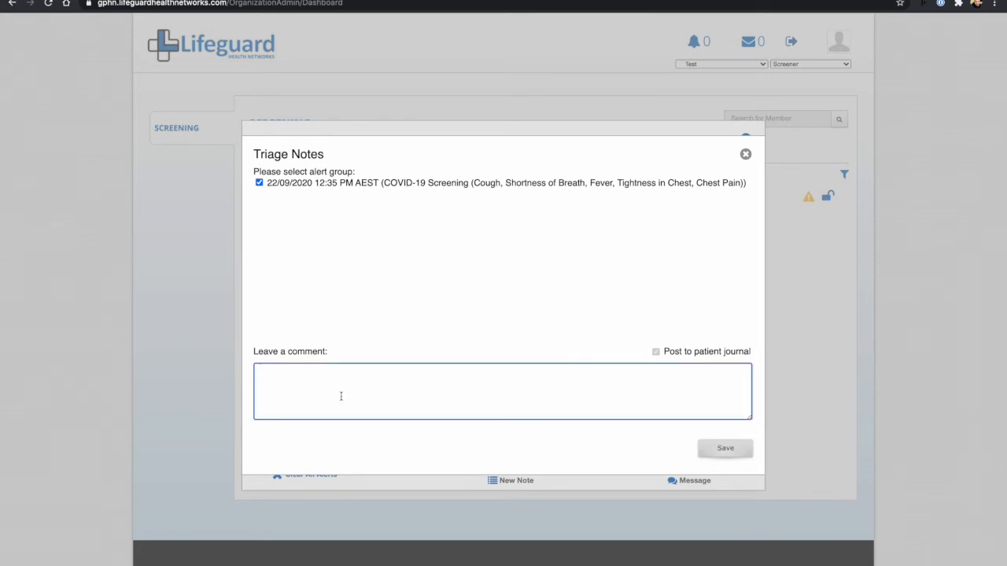
type("Have spoken with Paul and advised that he comes in to")
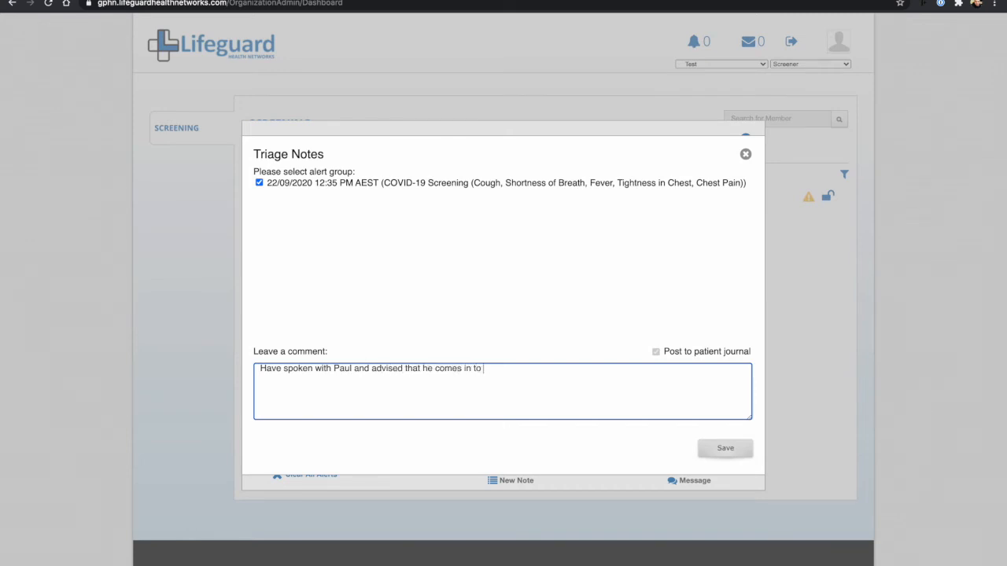
type("emergency.")
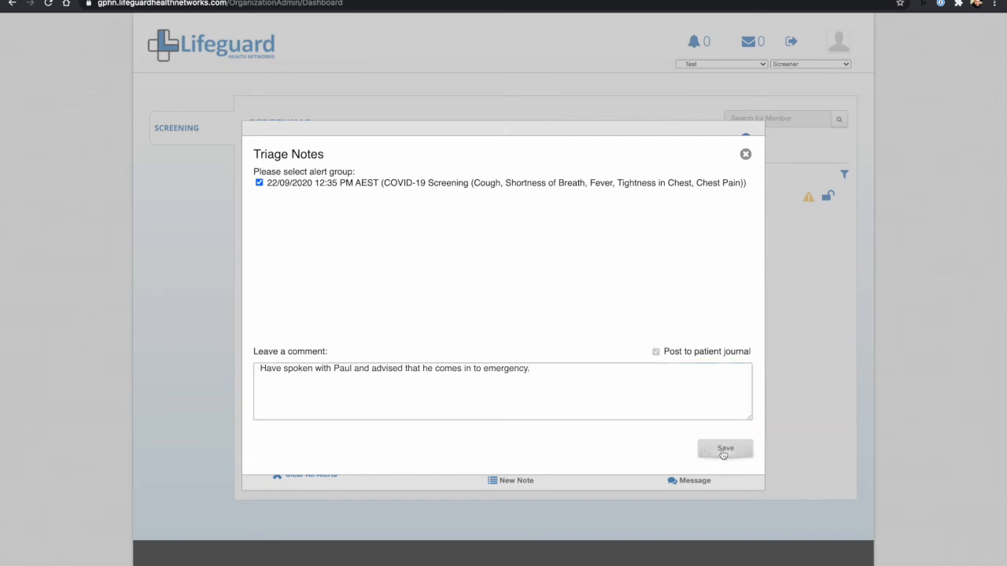
left_click(723, 448)
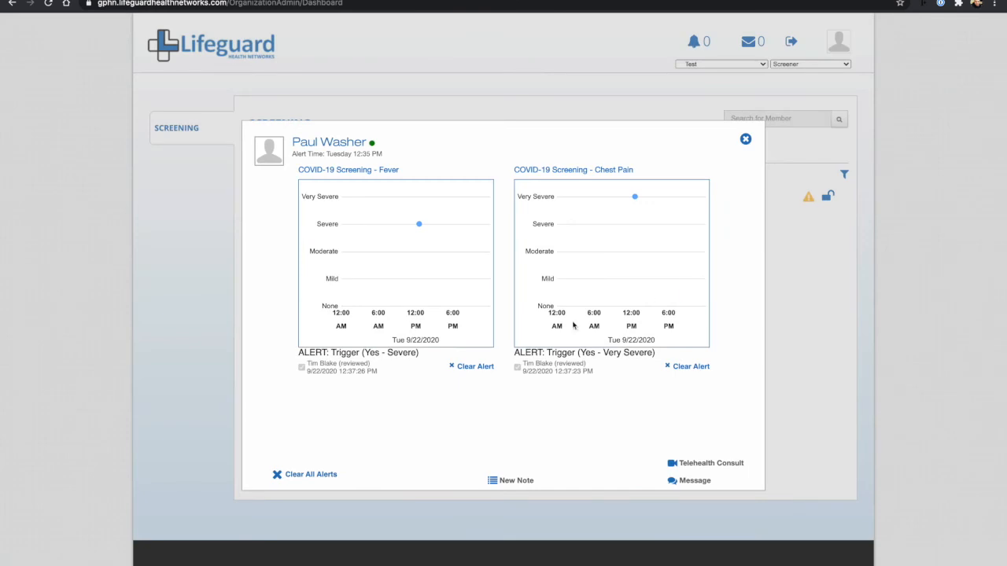
mouse_move(307, 481)
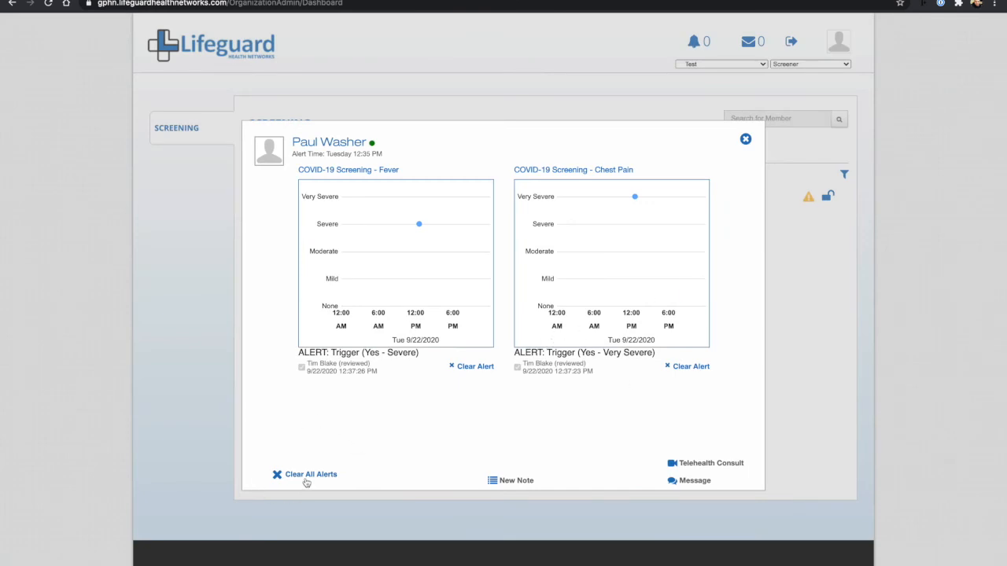
left_click(306, 474)
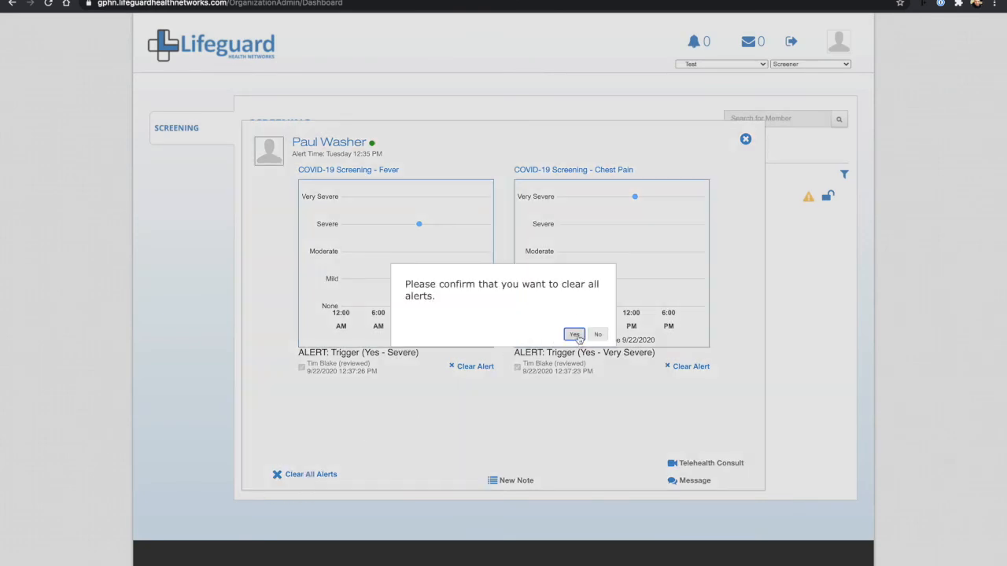
left_click(575, 335)
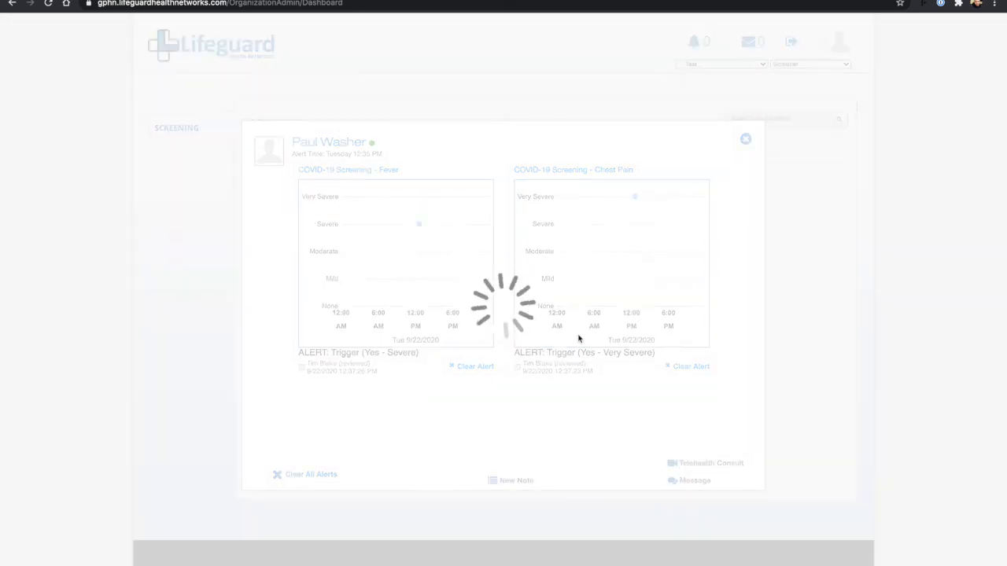
left_click(745, 139)
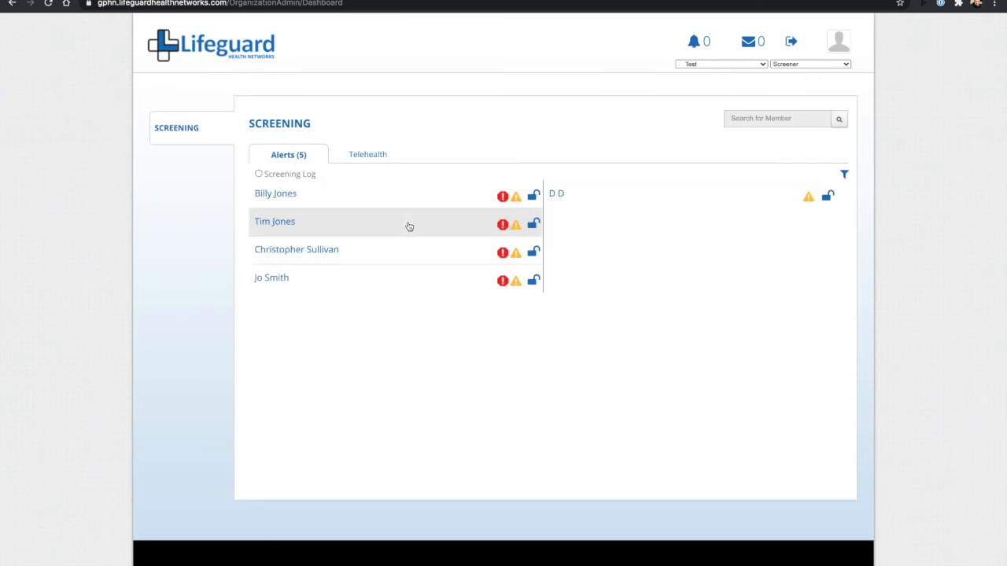
Switch the Alerts tab to Screening Log to view the 12:35 PM event and triage note.
left_click(259, 174)
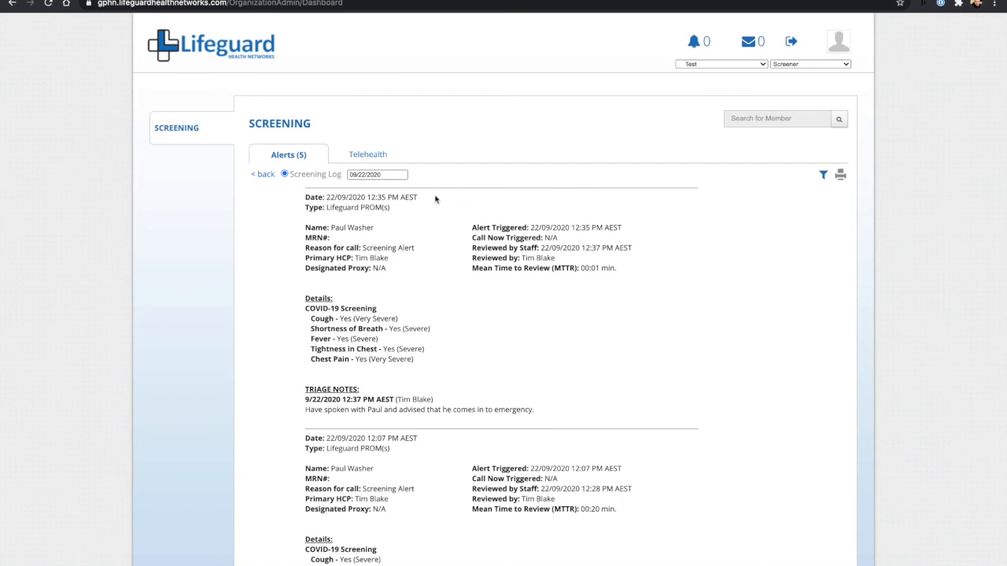
mouse_move(606, 228)
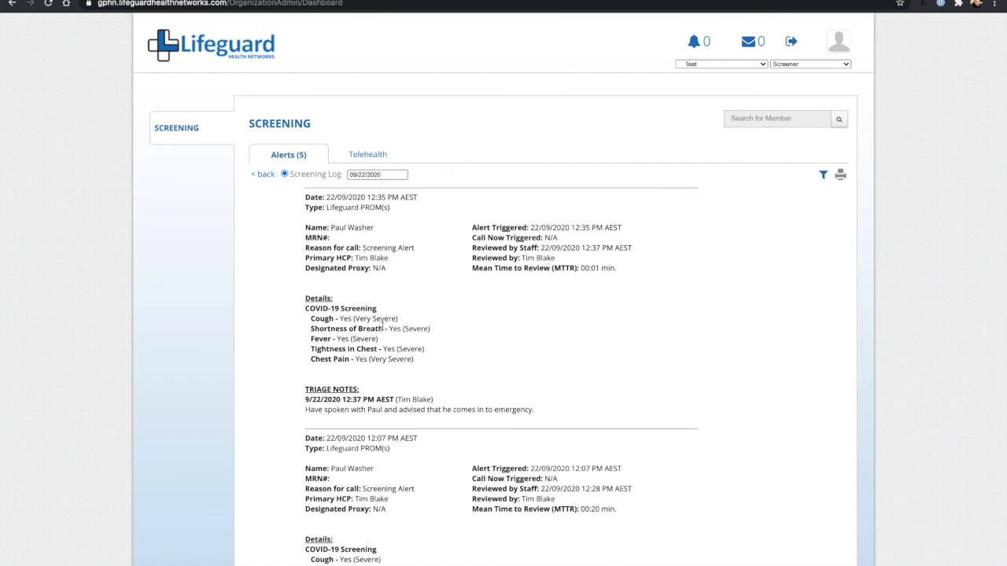
mouse_move(332, 427)
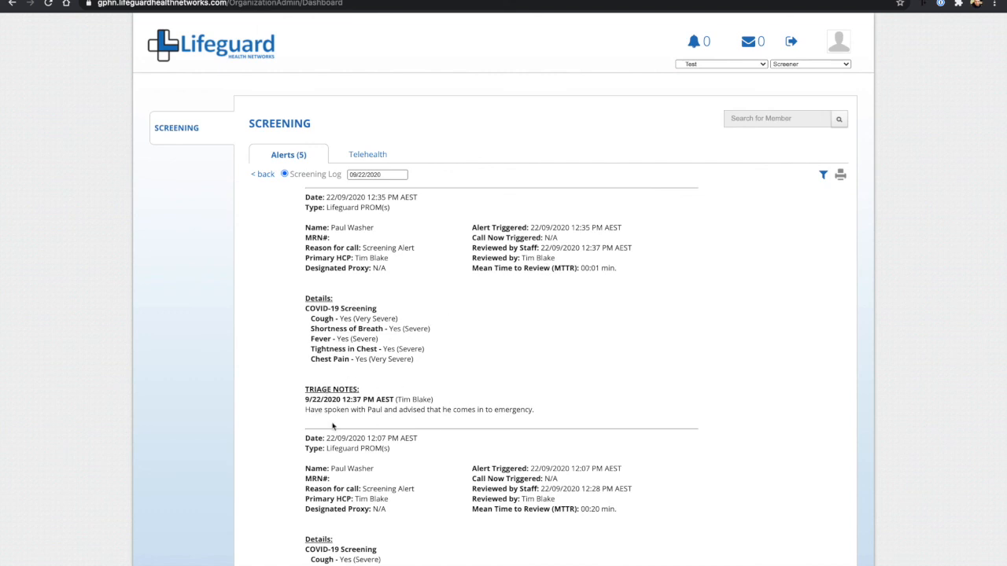
mouse_move(467, 369)
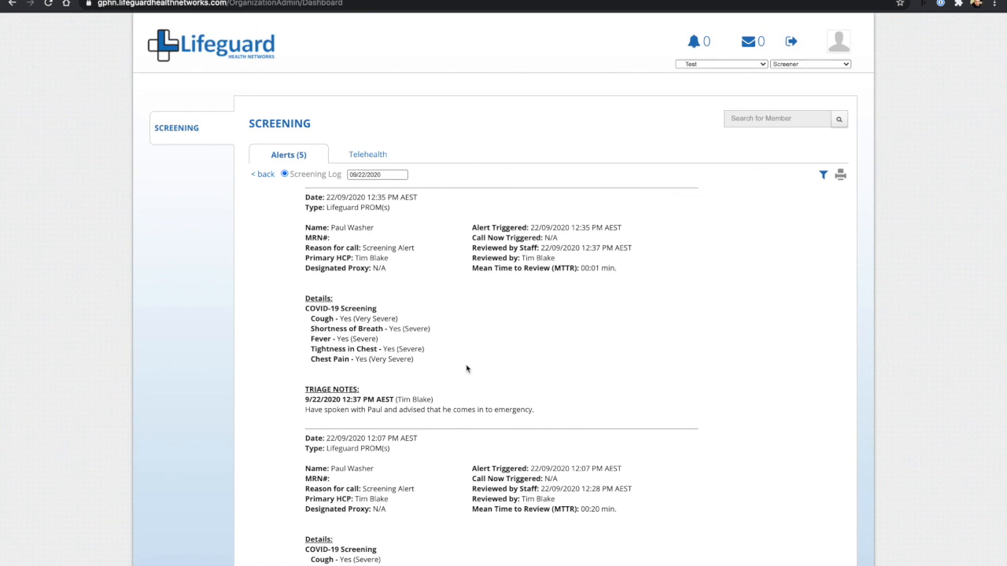
mouse_move(514, 264)
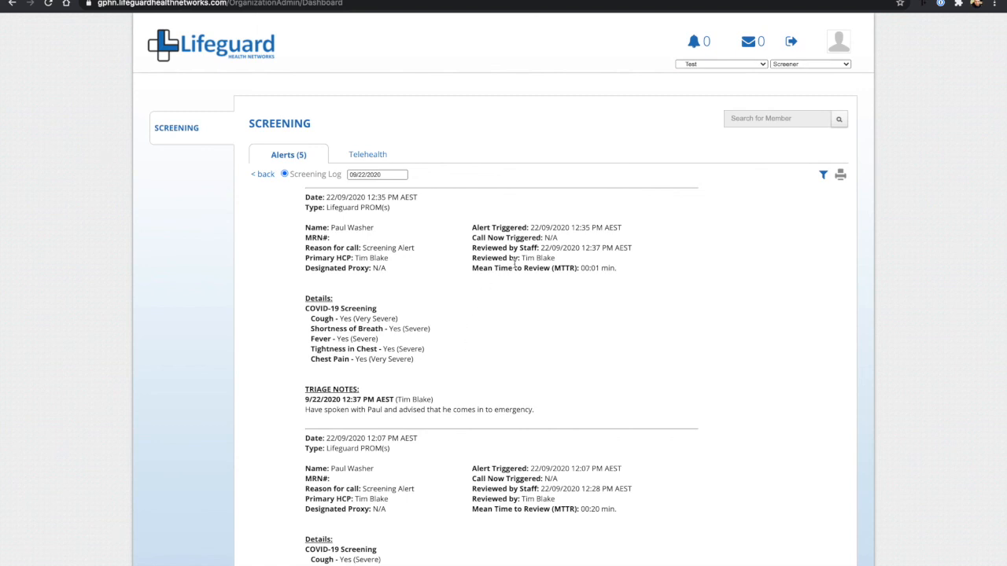